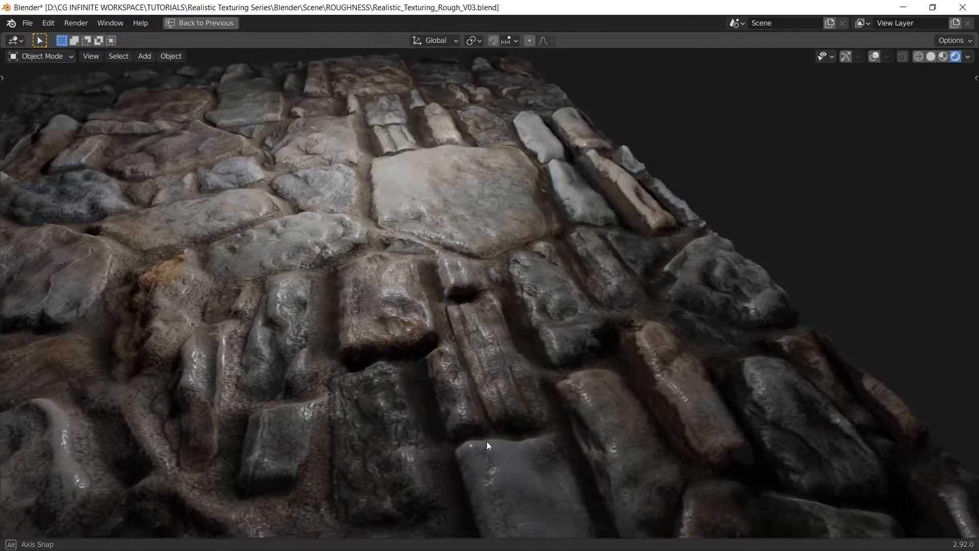
Leave the finished Blender render and bring up Tiles_DIFF_02.jpg in Photoshop.
drag(488, 445, 549, 447)
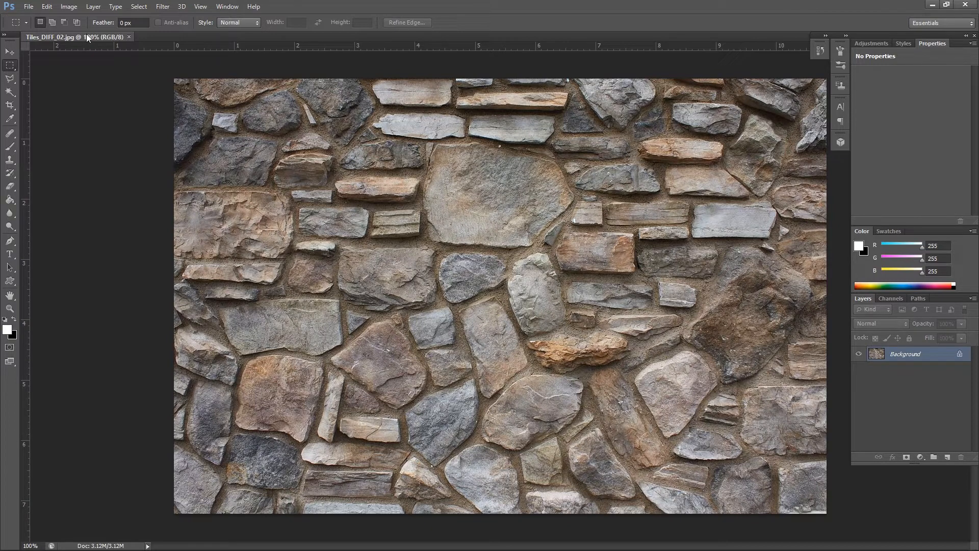
Convert the colour stone-wall photo to Grayscale mode.
click(69, 7)
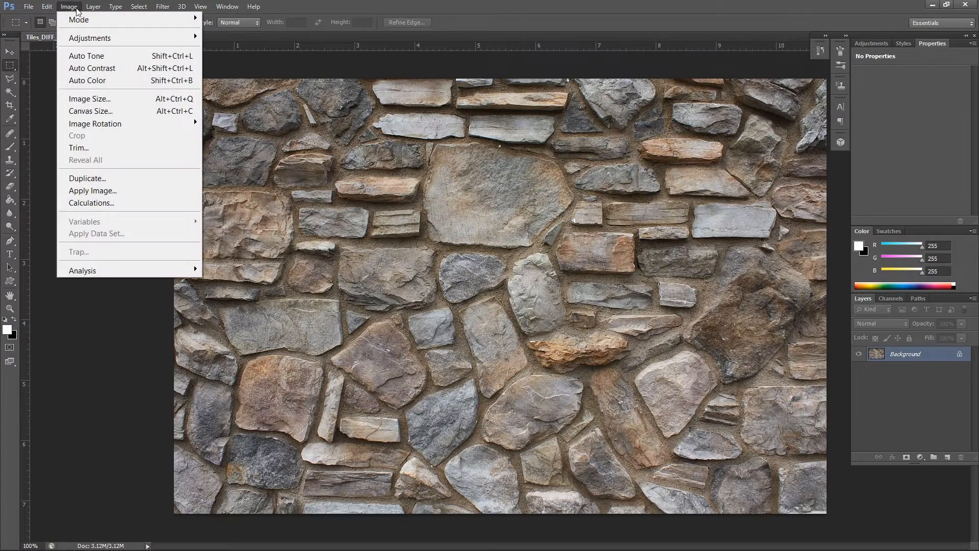
mouse_move(79, 20)
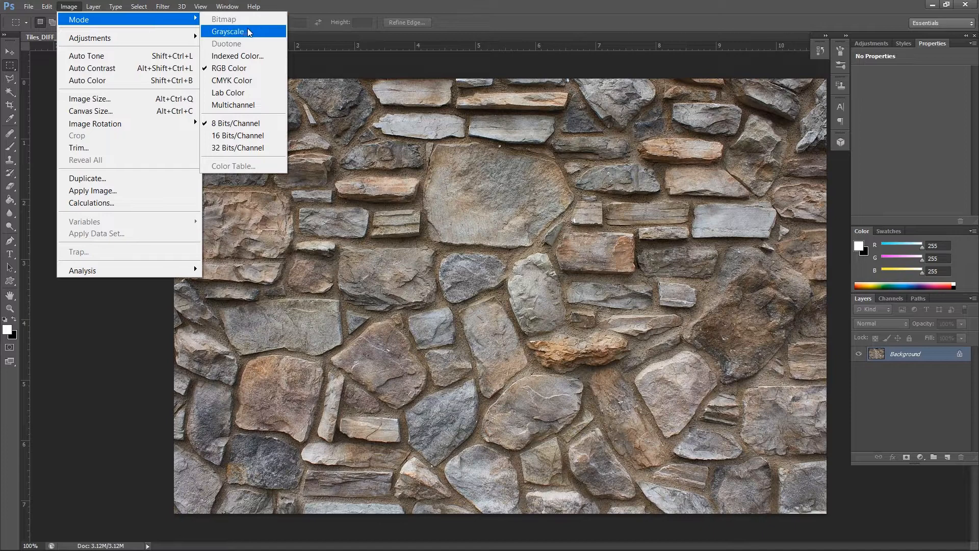
click(227, 31)
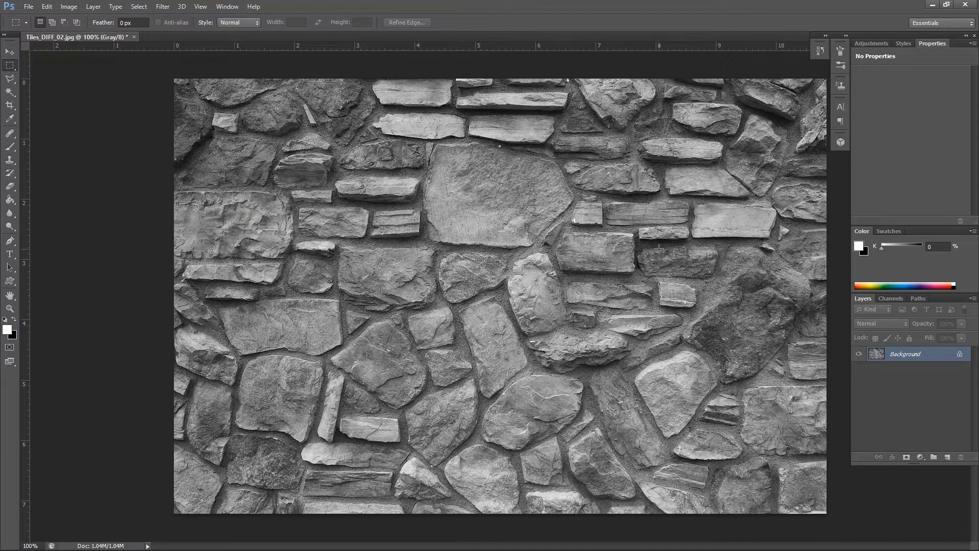
mouse_move(929, 441)
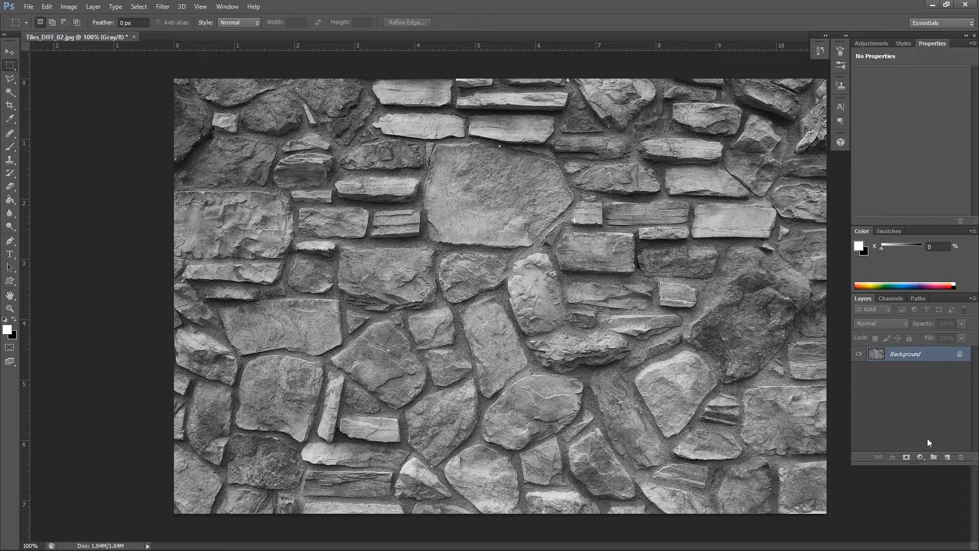
mouse_move(193, 60)
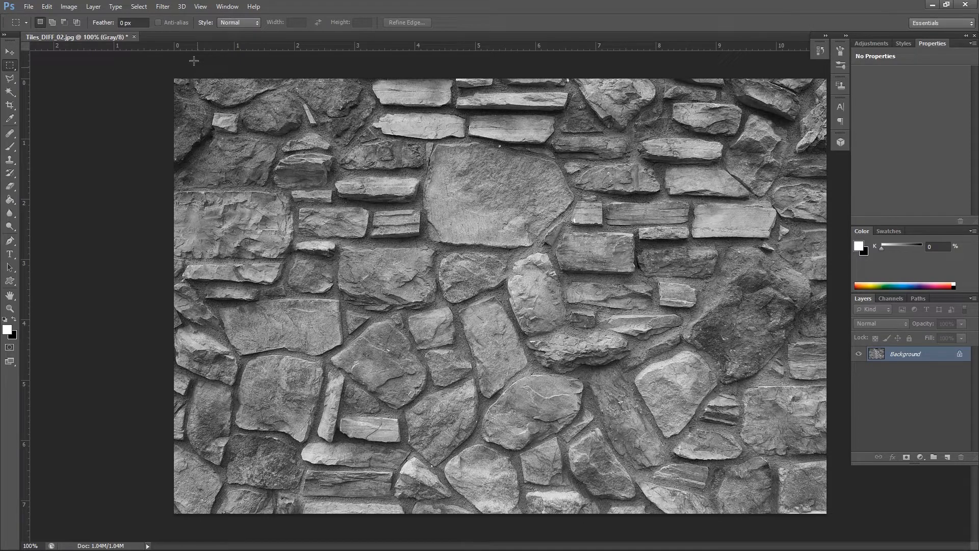
Try a Levels adjustment, raising blacks and lowering whites, then dismiss the dialog.
click(69, 6)
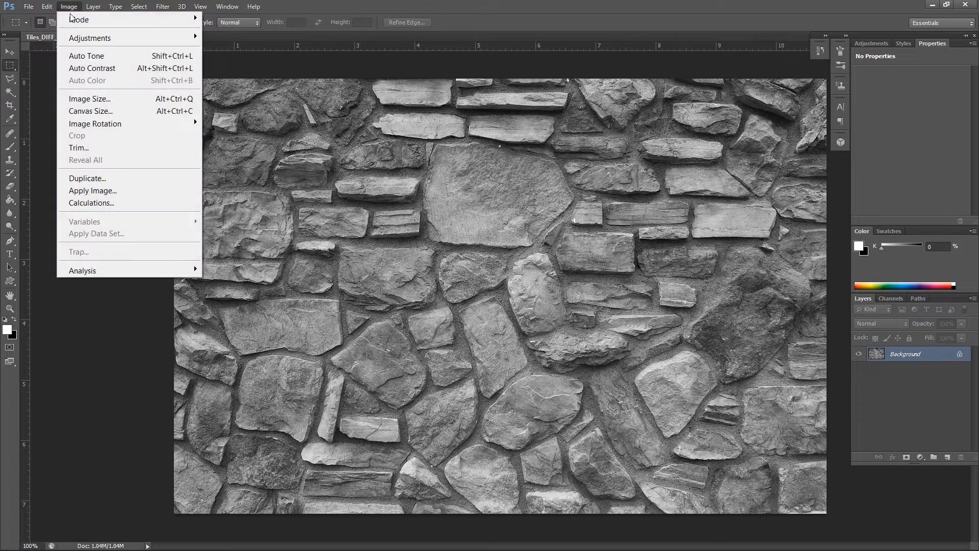
mouse_move(89, 38)
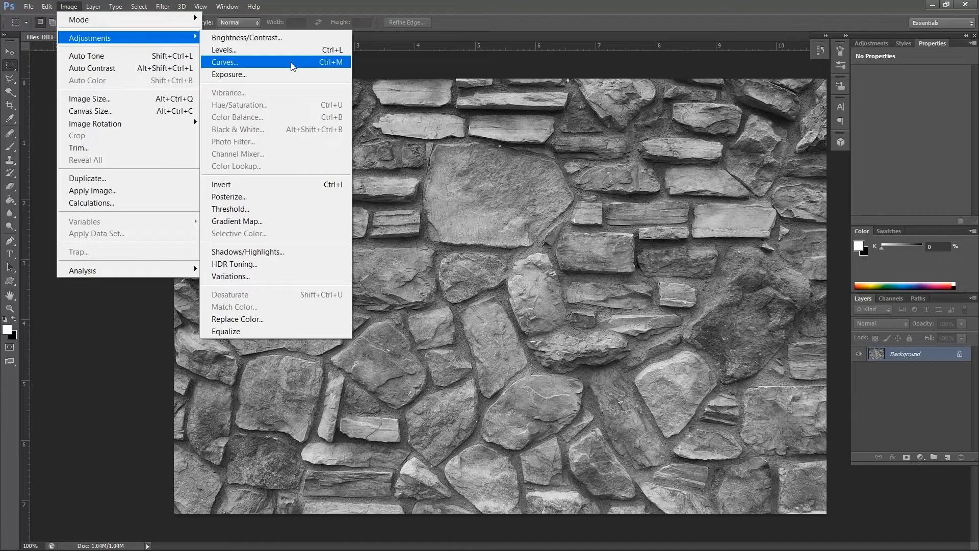
click(225, 49)
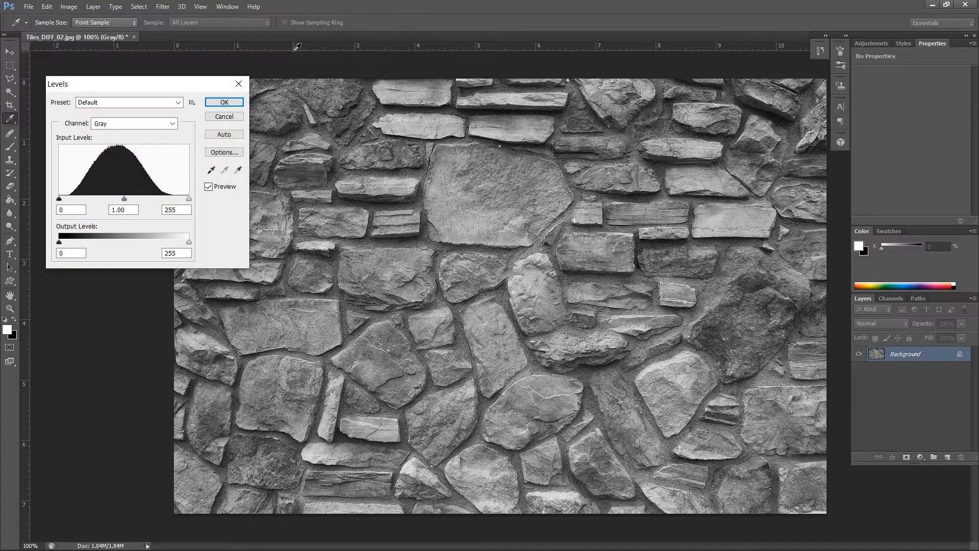
drag(60, 198, 71, 199)
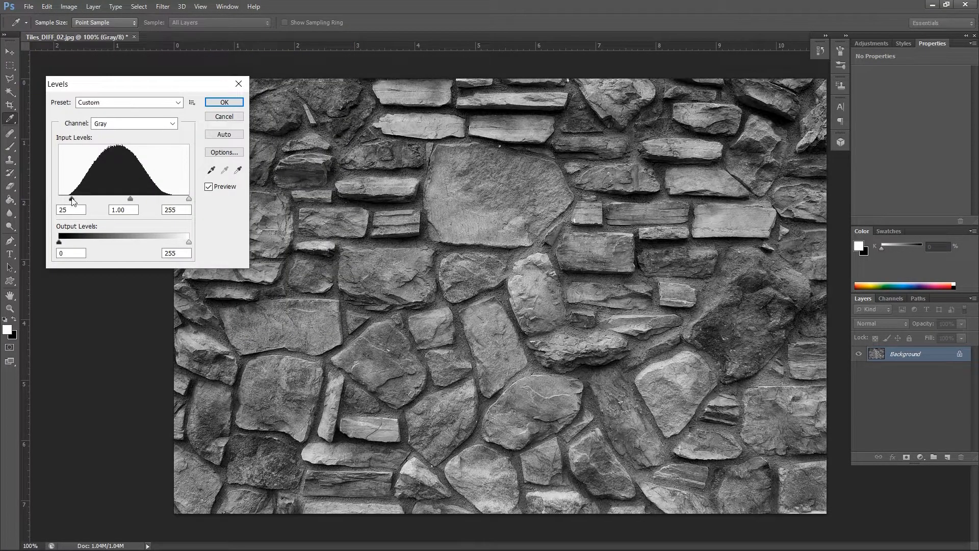
drag(189, 198, 174, 198)
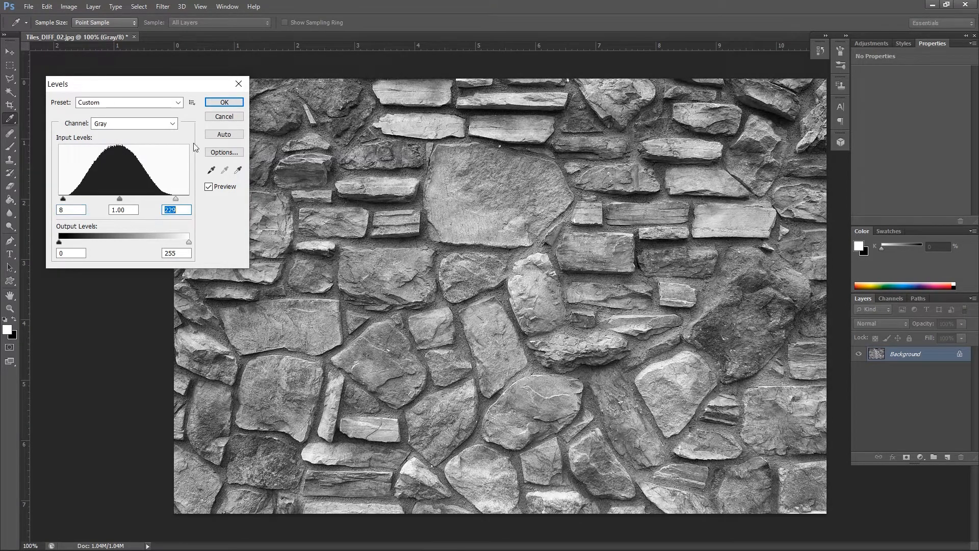
click(223, 102)
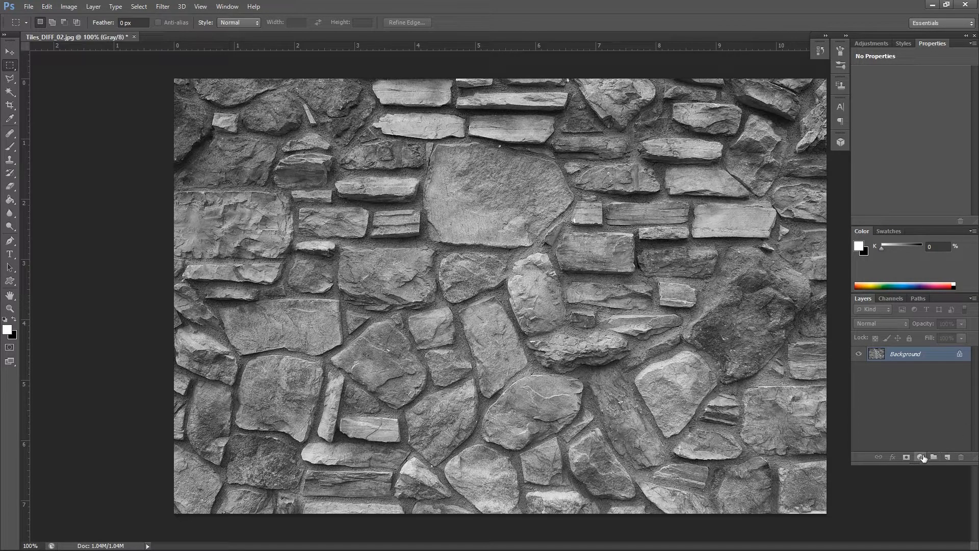
Add a Levels adjustment layer with input black 49, gamma 1.00 and white 175.
click(922, 457)
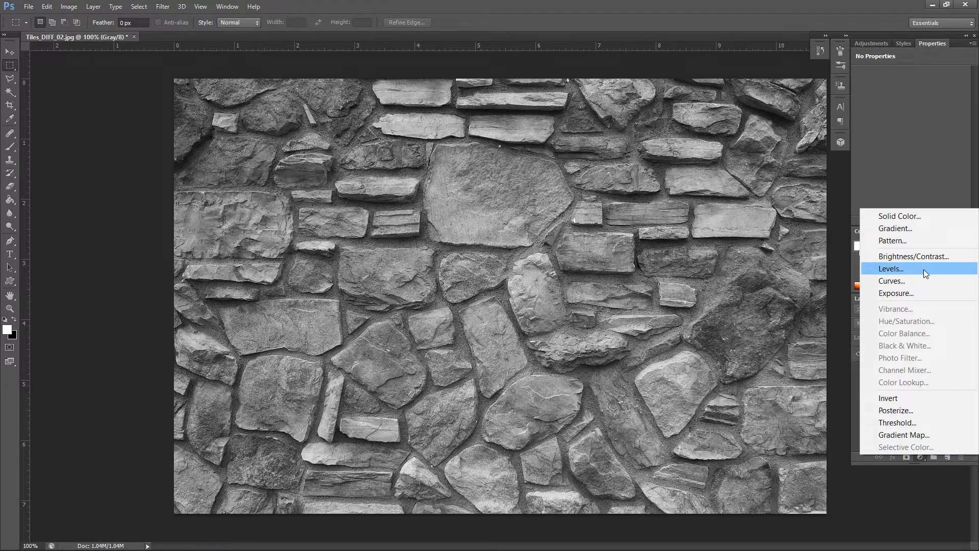
click(889, 268)
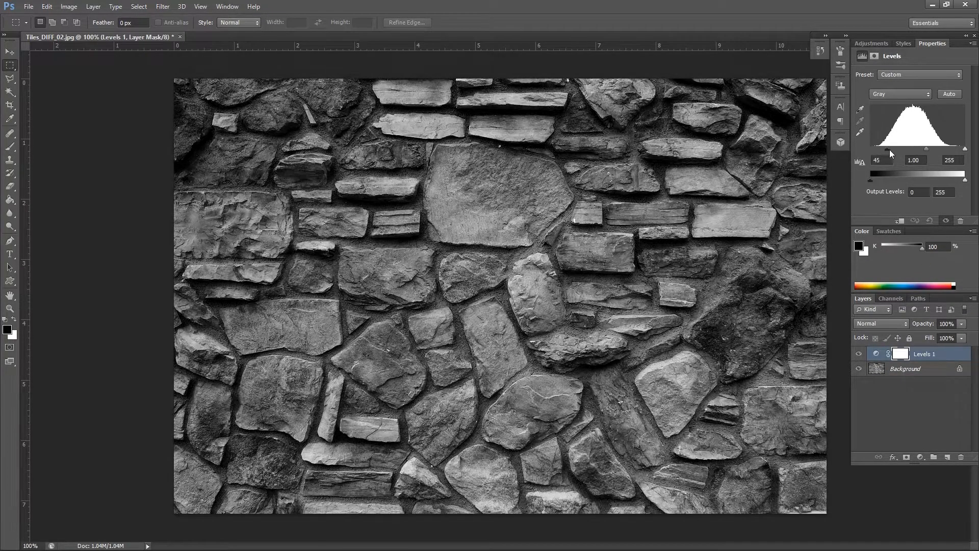
drag(877, 148, 881, 149)
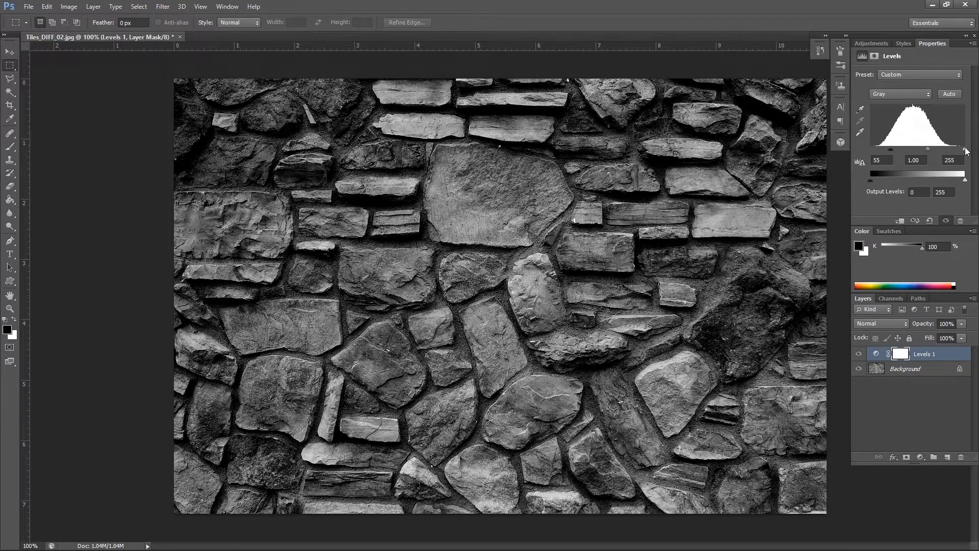
drag(964, 148, 936, 148)
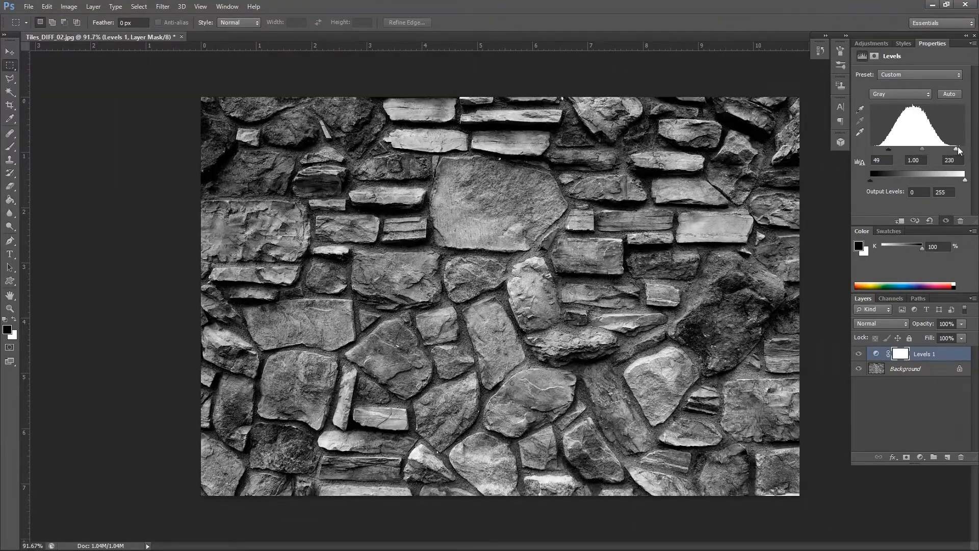
drag(959, 150, 939, 149)
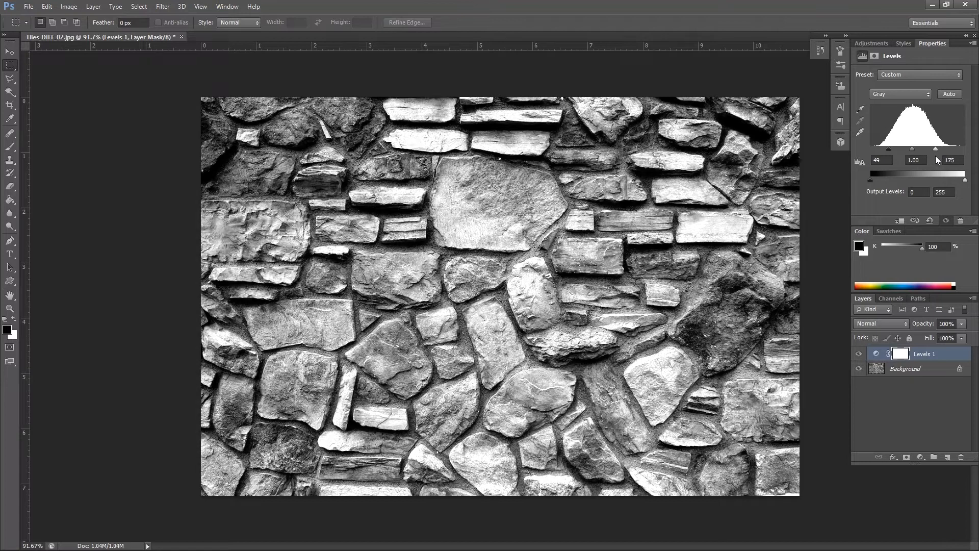
drag(936, 148, 938, 148)
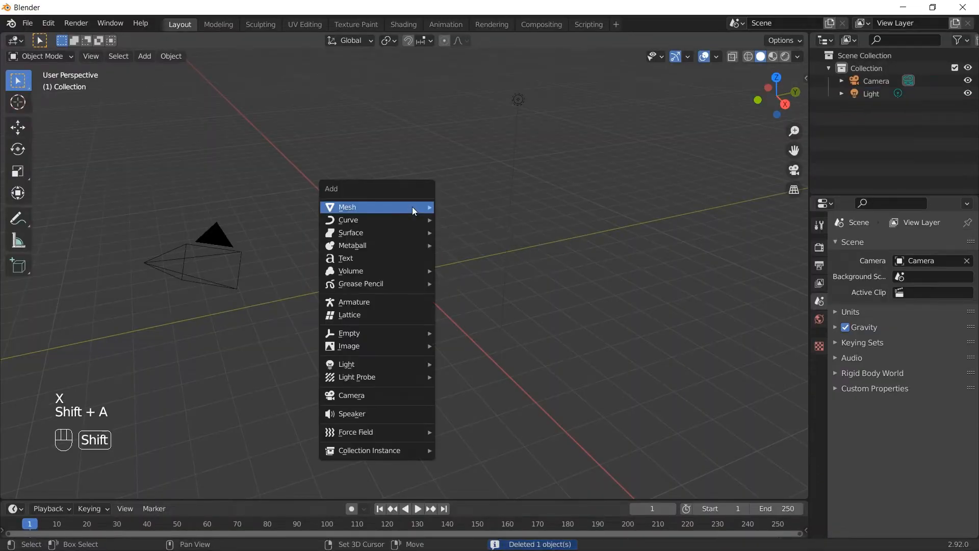
Add a plane mesh and create the new material Material.001 for it.
click(347, 207)
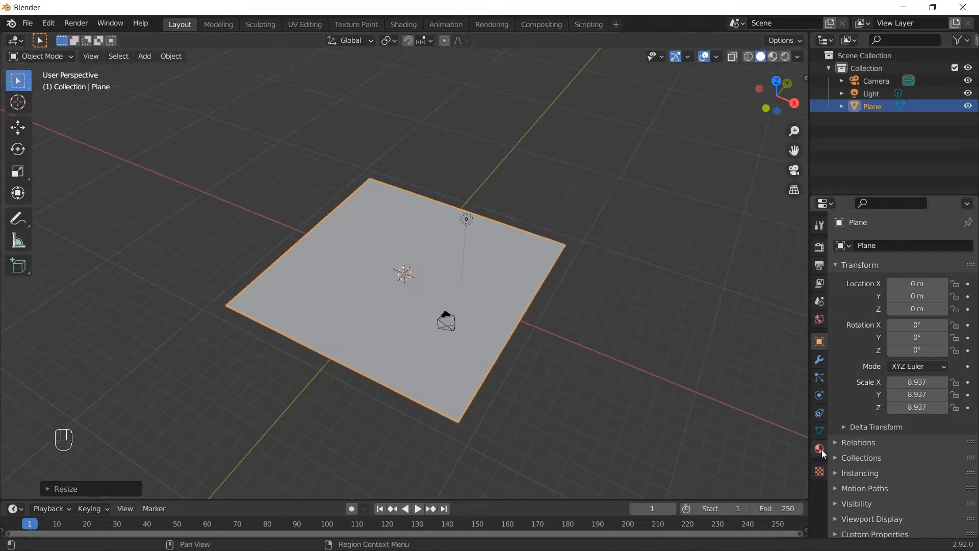
click(819, 449)
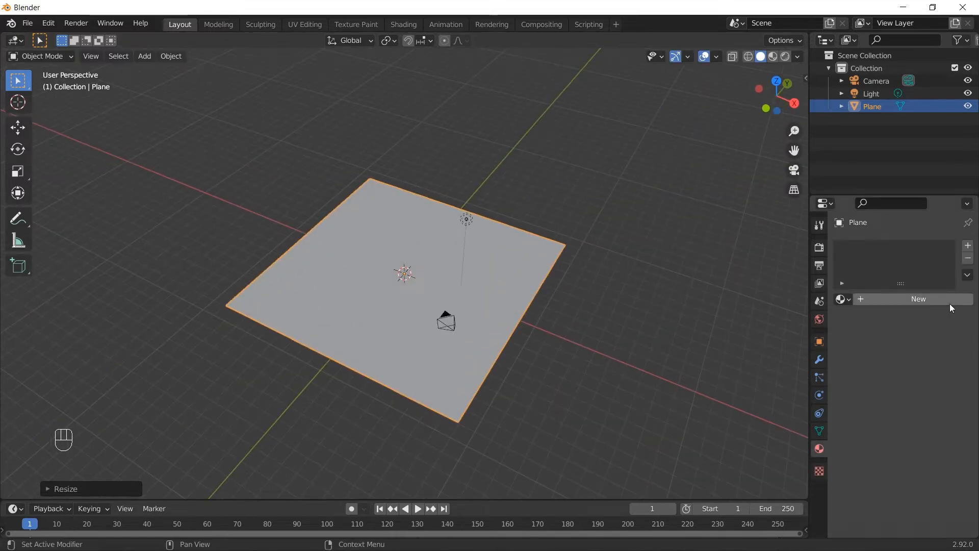
click(916, 299)
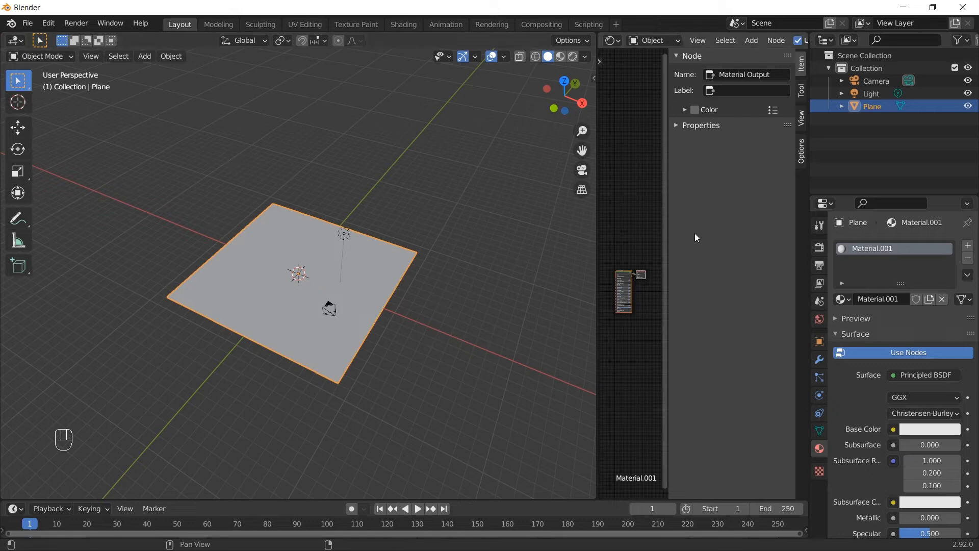
Add an Image Texture node loading Tiles_DIFF_02.jpg for the Principled BSDF base colour.
key(shift+a)
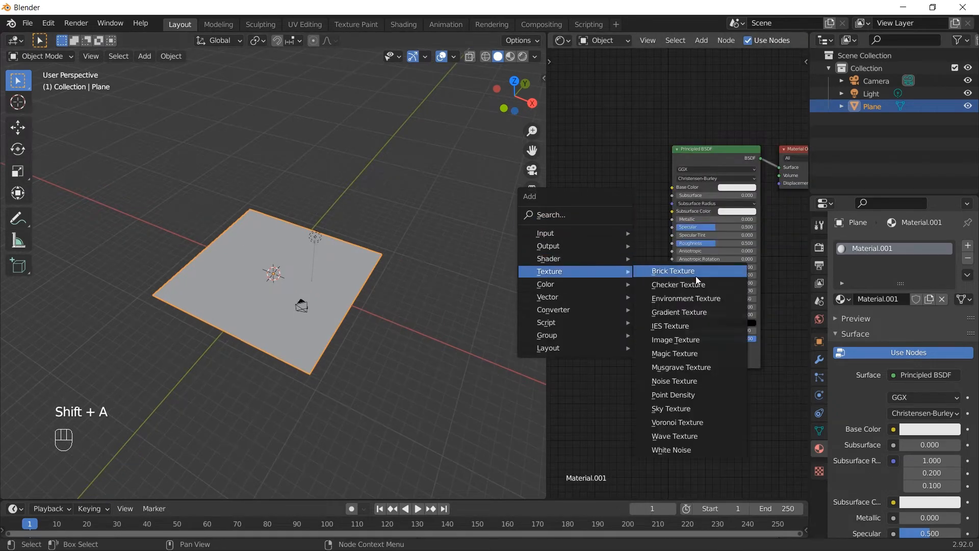
click(675, 338)
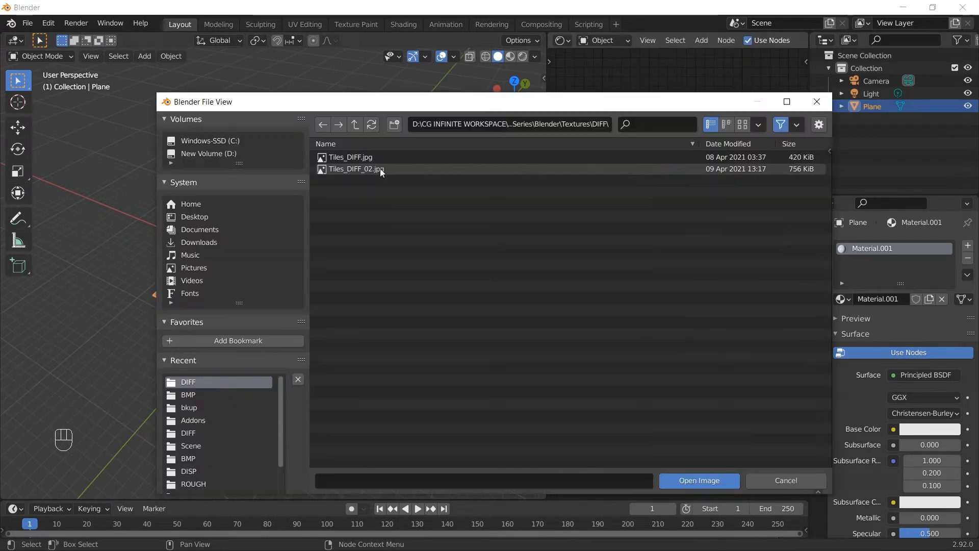
click(698, 481)
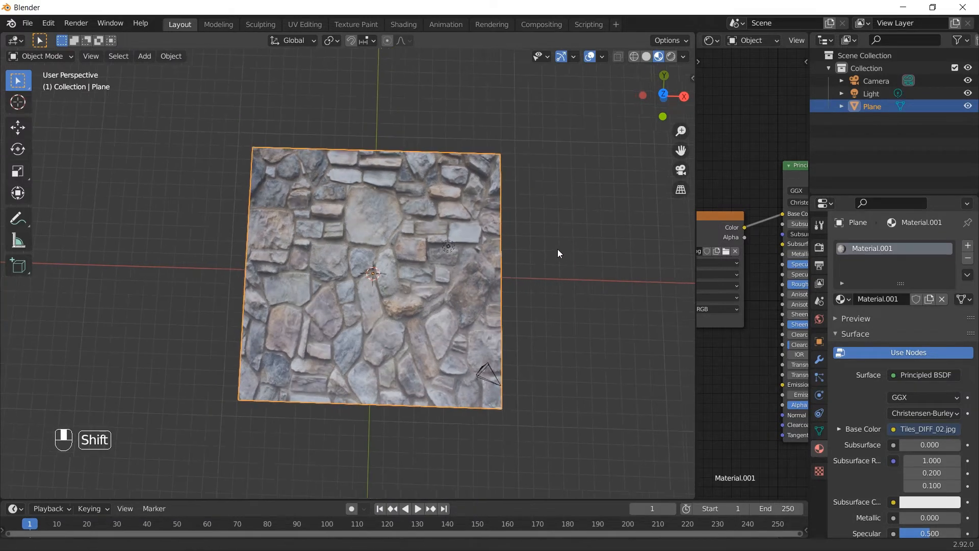
Show the plane's transform values to set Scale X 11.362, Y 8.937.
key(s)
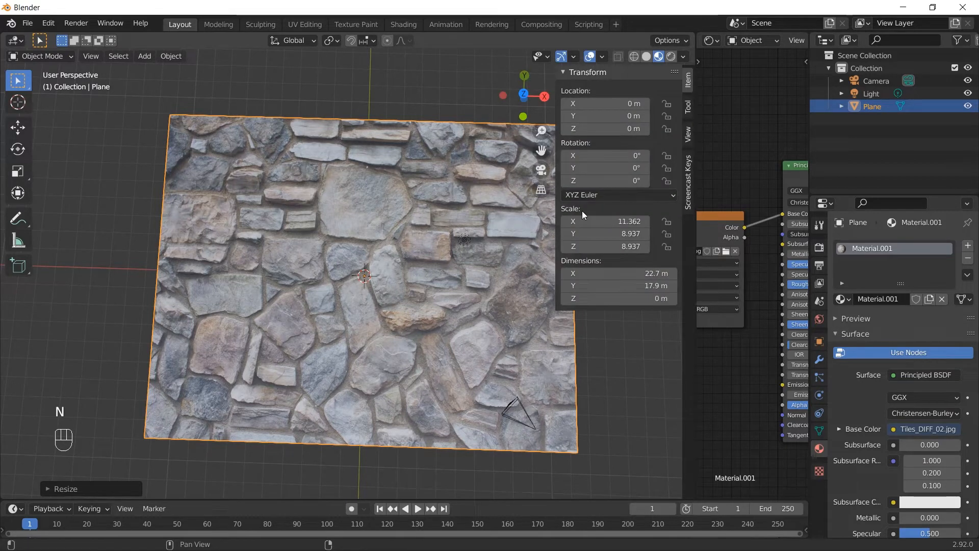
mouse_move(604, 221)
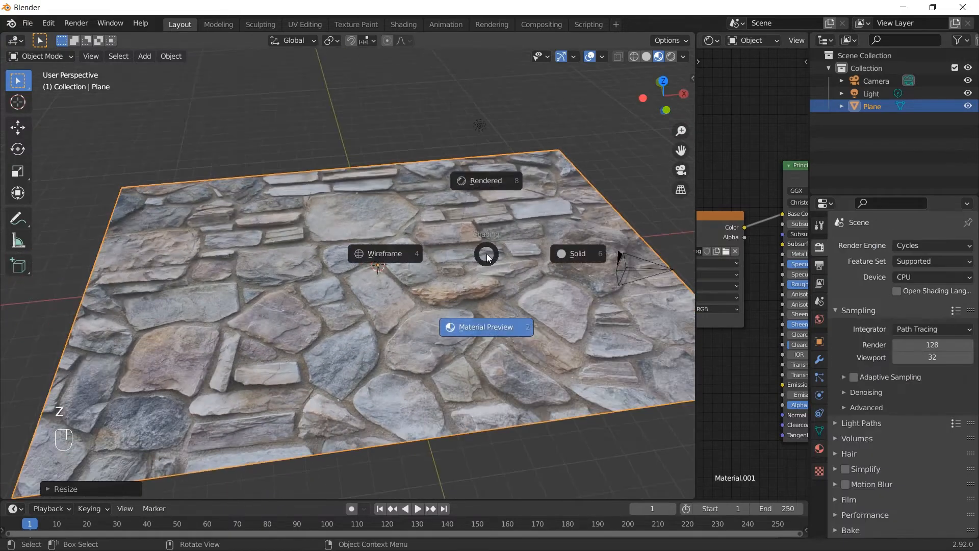
Preview the plane in Rendered shading and move the light above the stones.
click(485, 180)
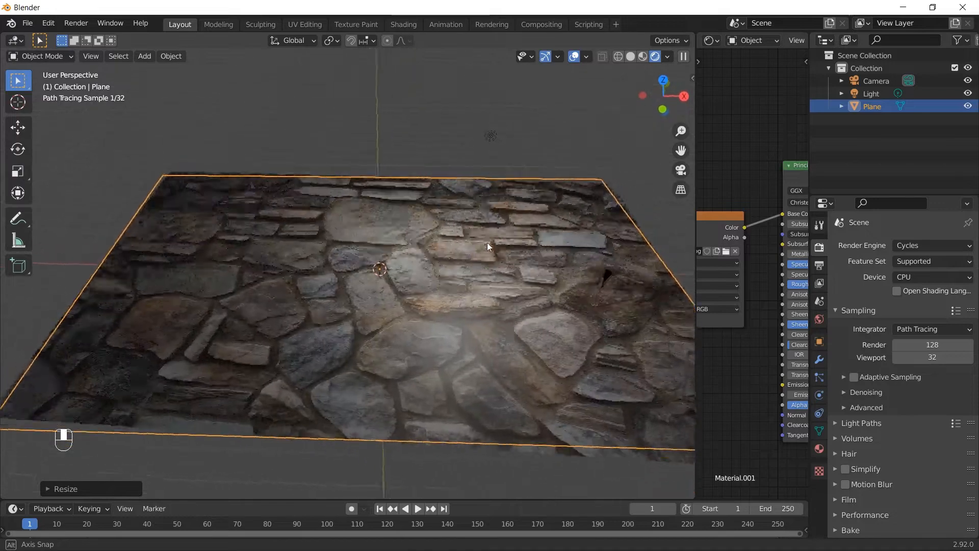
drag(488, 250, 477, 238)
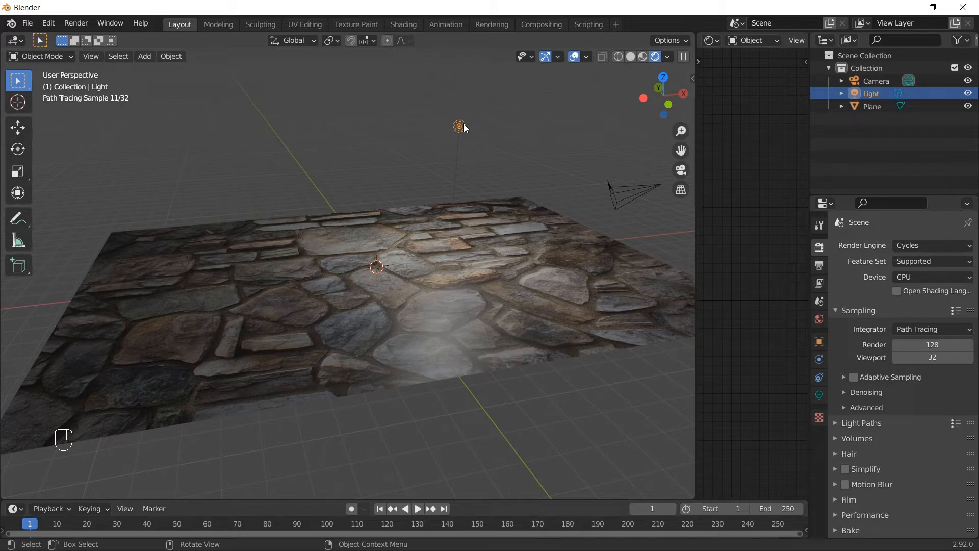
key(g)
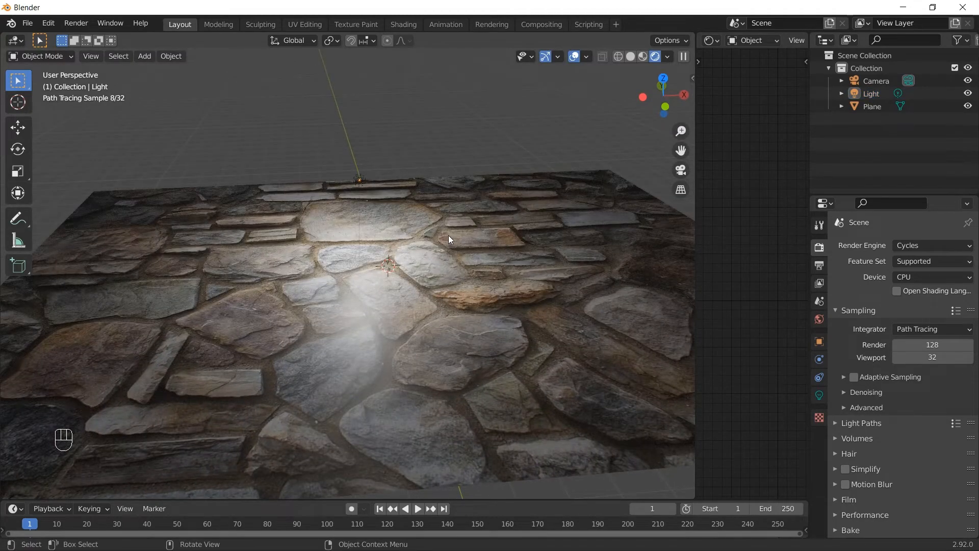
mouse_move(819, 344)
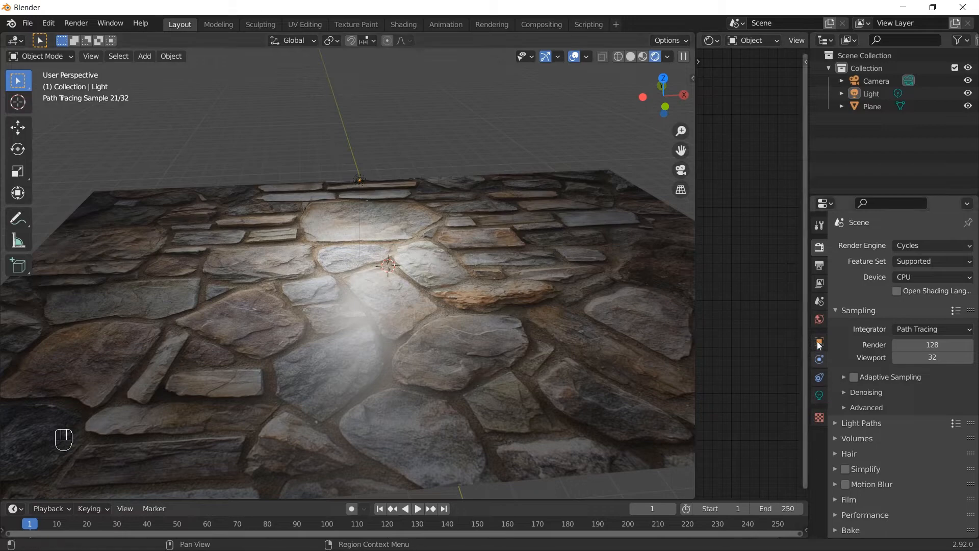
Lower the world background colour value so the lit stones stand out.
click(819, 320)
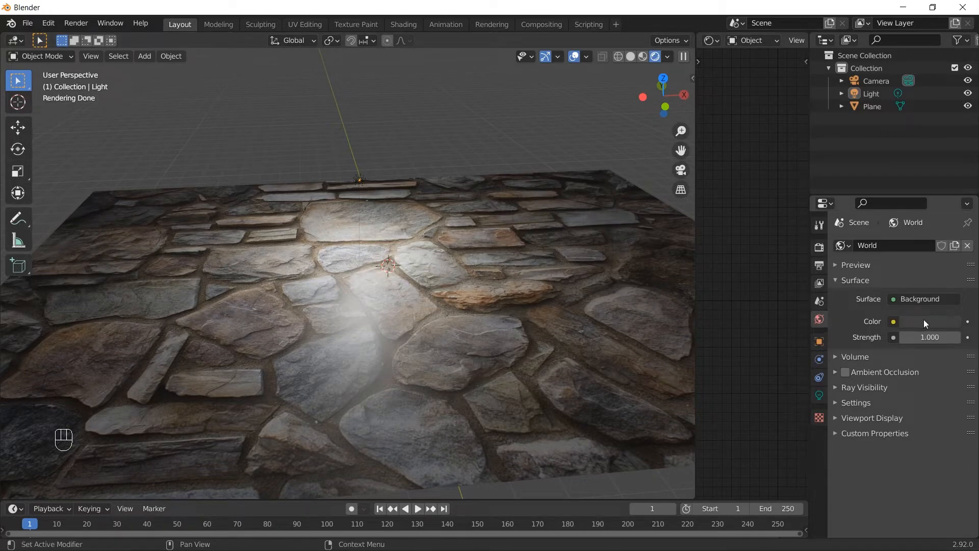
drag(956, 337, 929, 337)
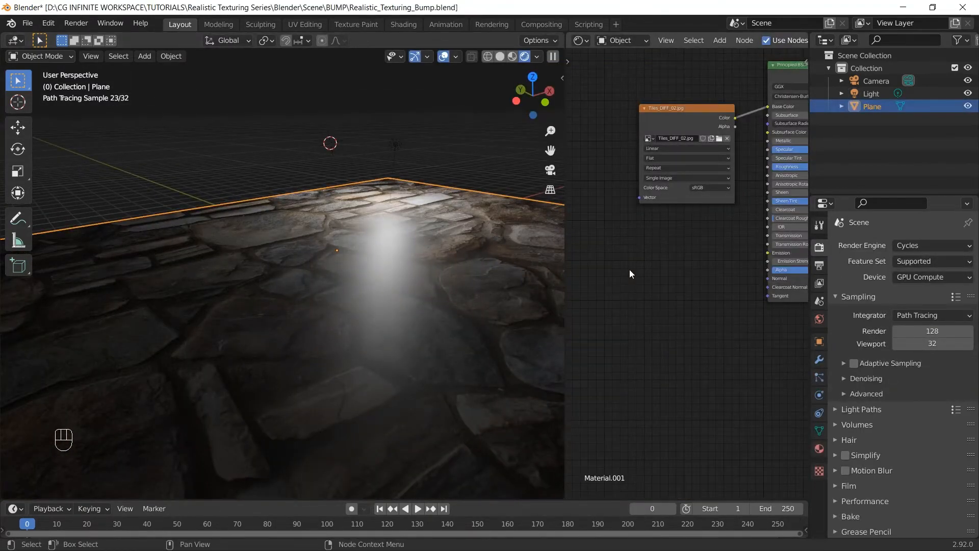
Add a second Image Texture with Tiles_BMP_02.jpg wired to the BSDF Normal socket.
key(shift+a)
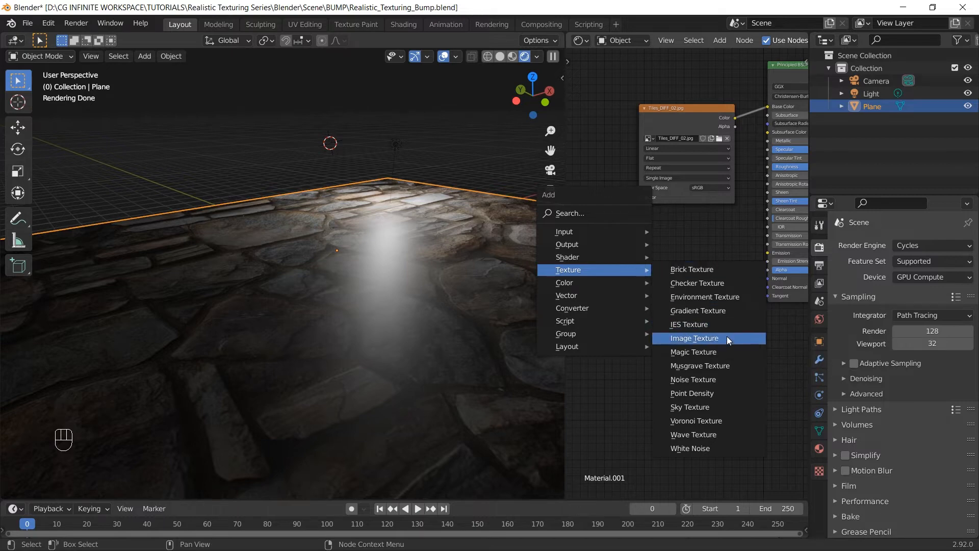
click(694, 338)
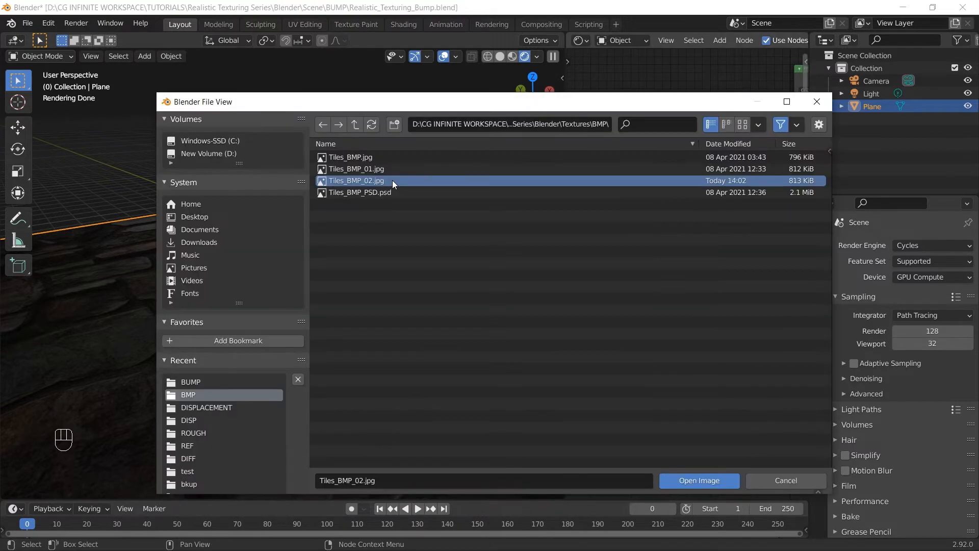
click(697, 480)
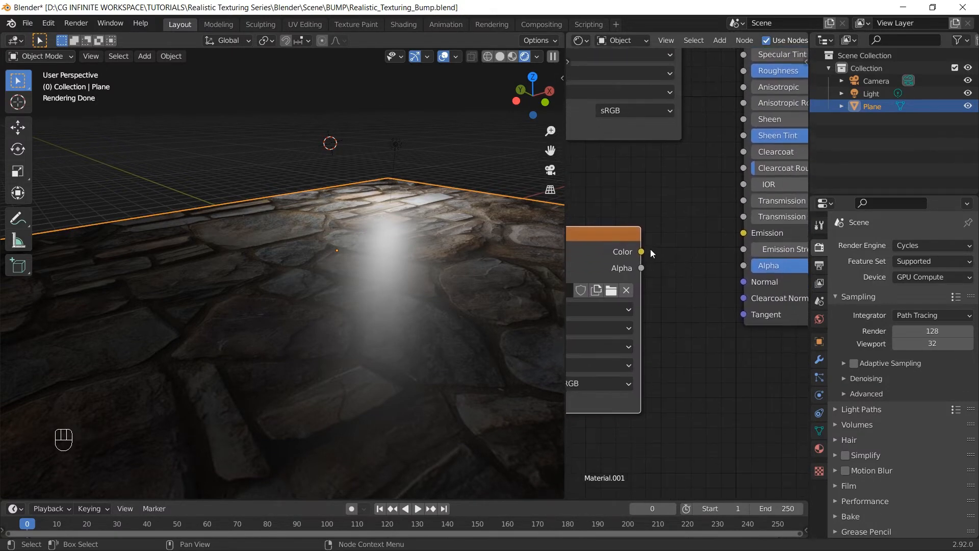
drag(640, 250, 743, 285)
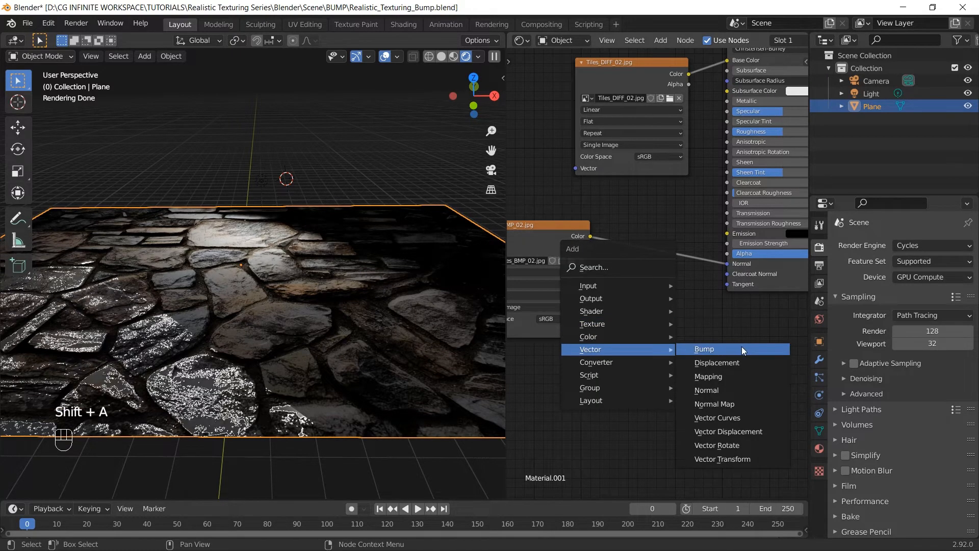
Insert a Bump node between the bump image and the shader, then review the image's colour space.
click(705, 348)
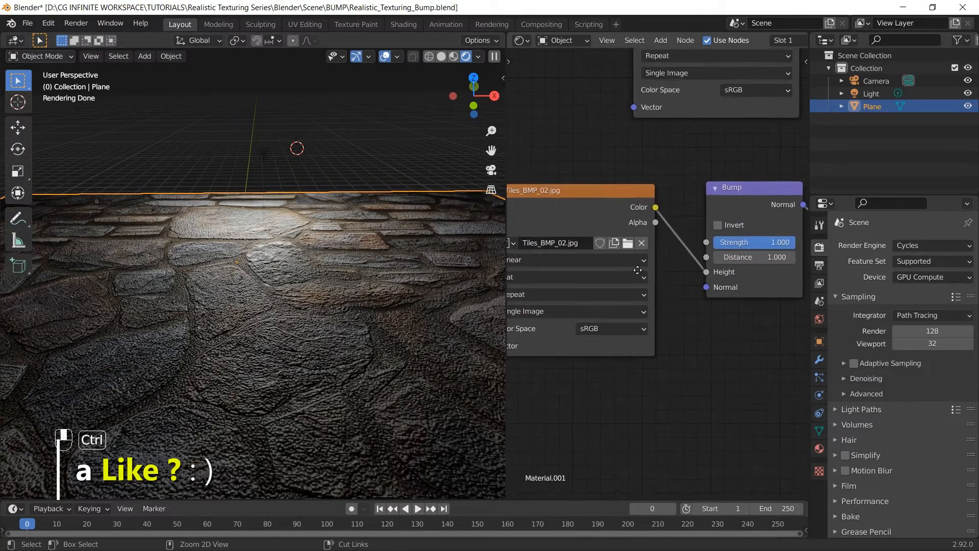
click(606, 332)
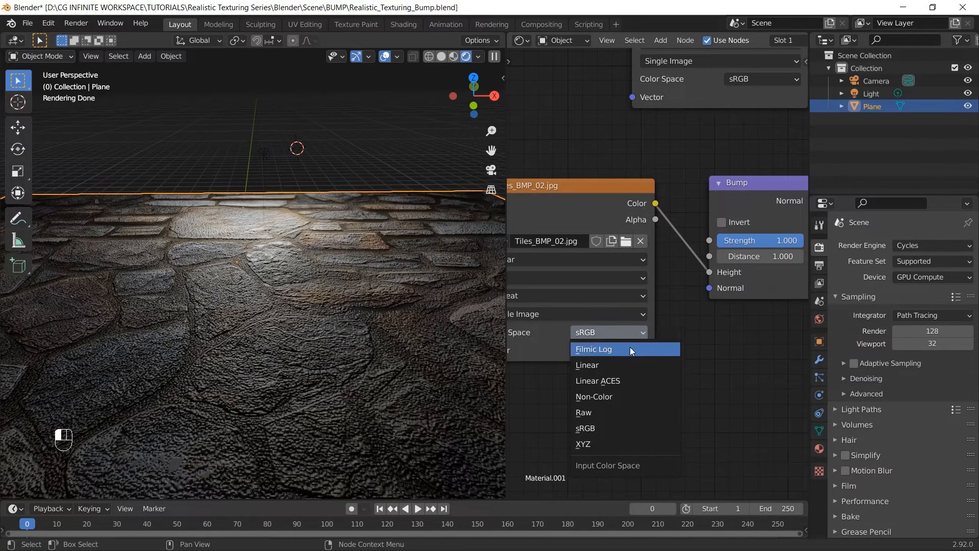